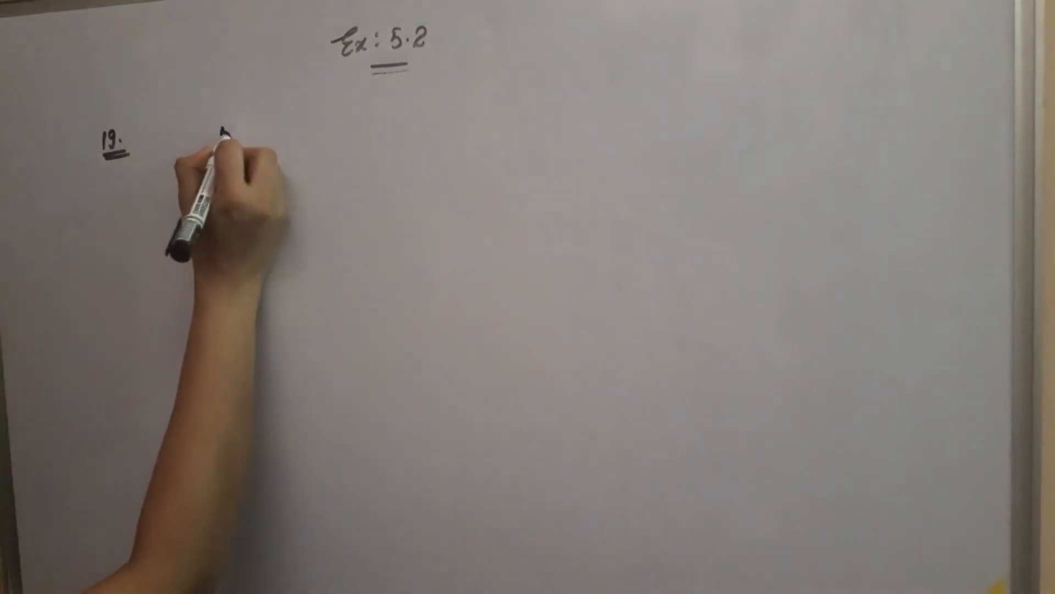
pyautogui.write('5000')
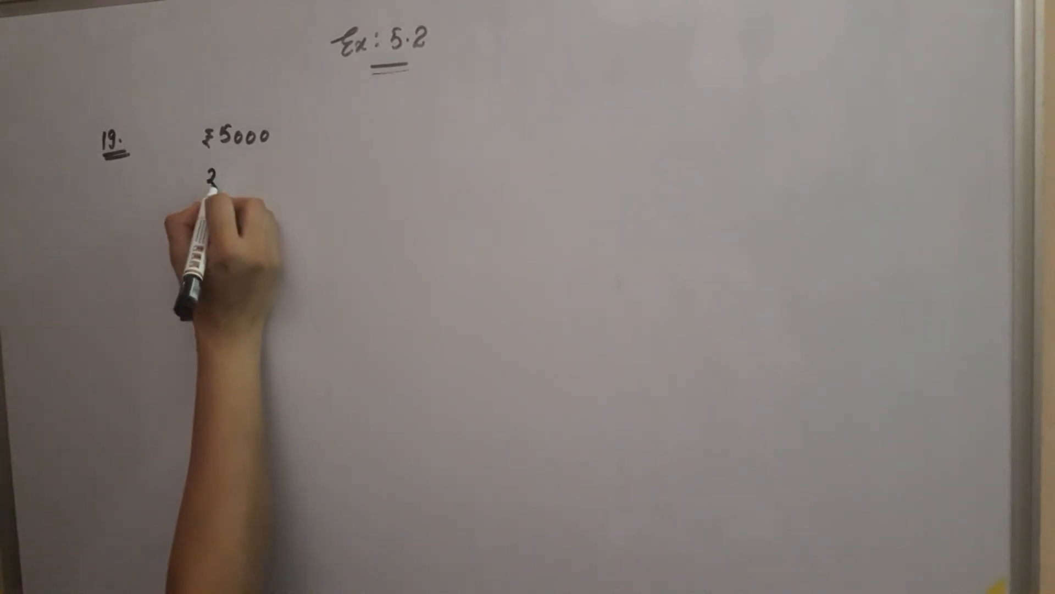
pyautogui.write('₹ 200')
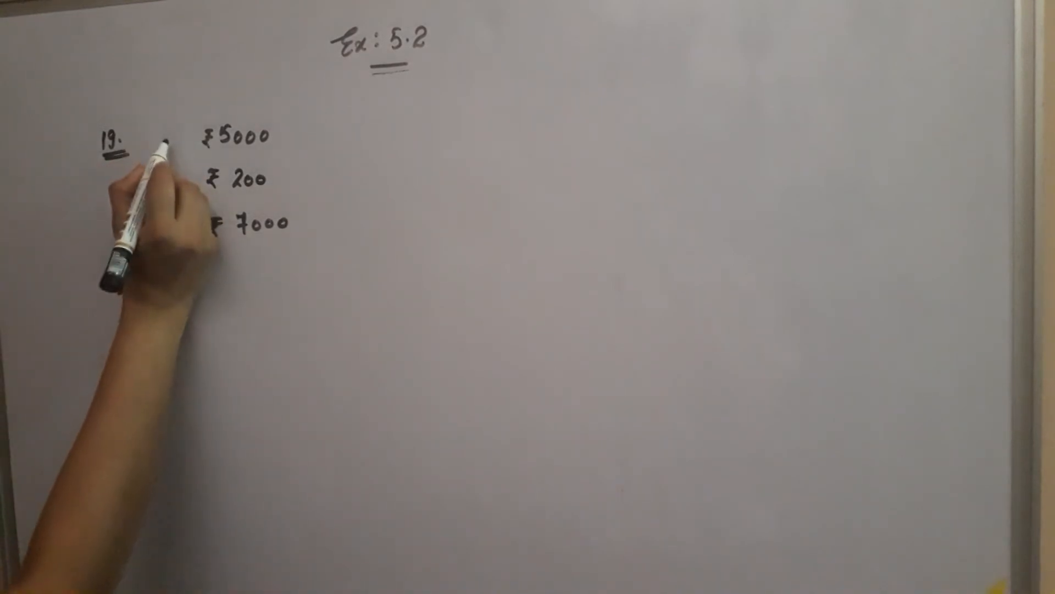
pyautogui.write('a =')
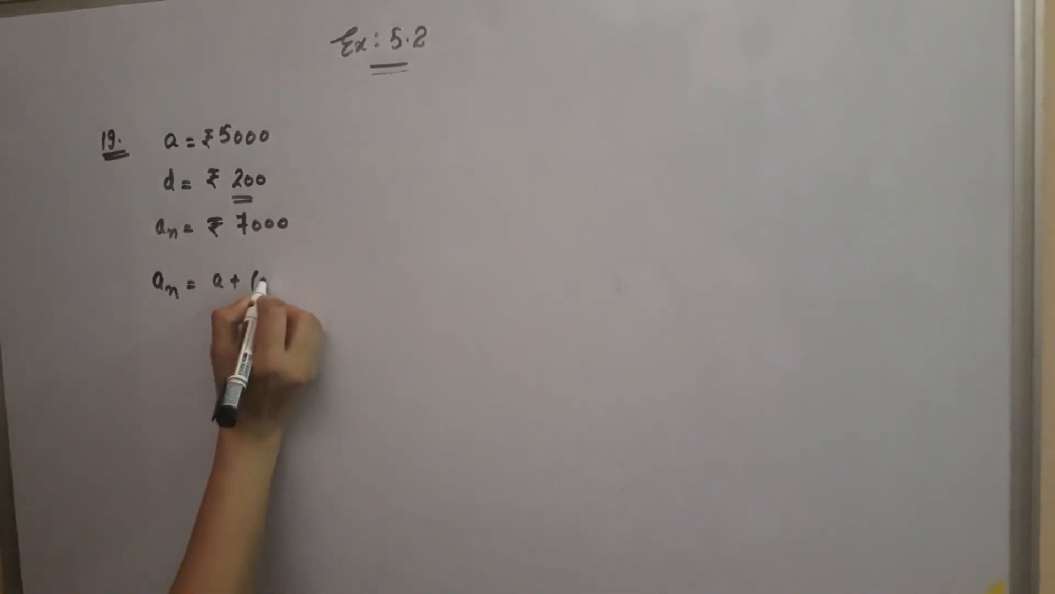
pyautogui.write('(n-1)d')
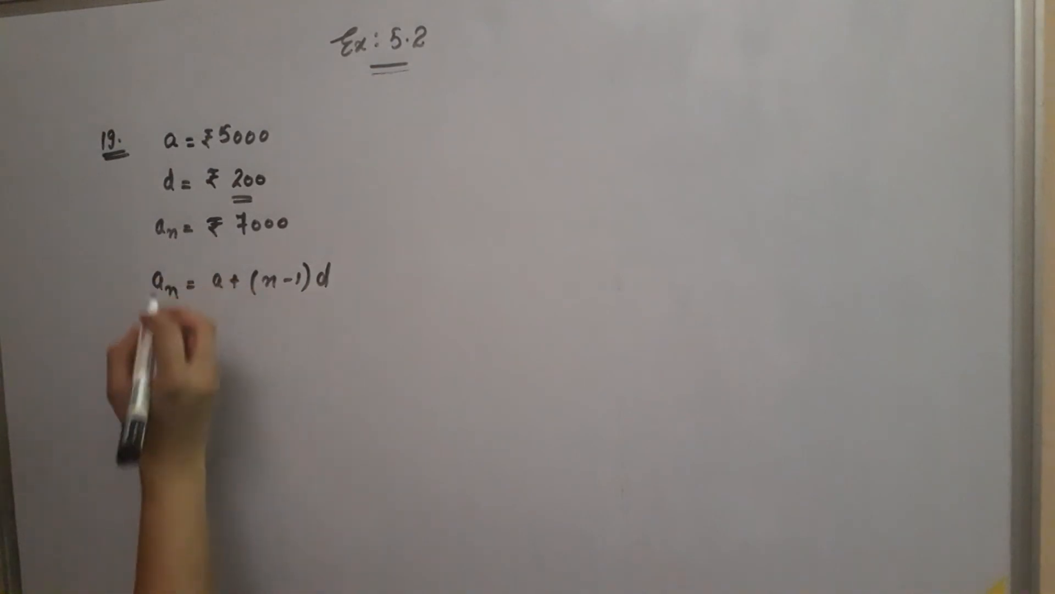
pyautogui.write('7000 = 5000 + (n-1)200')
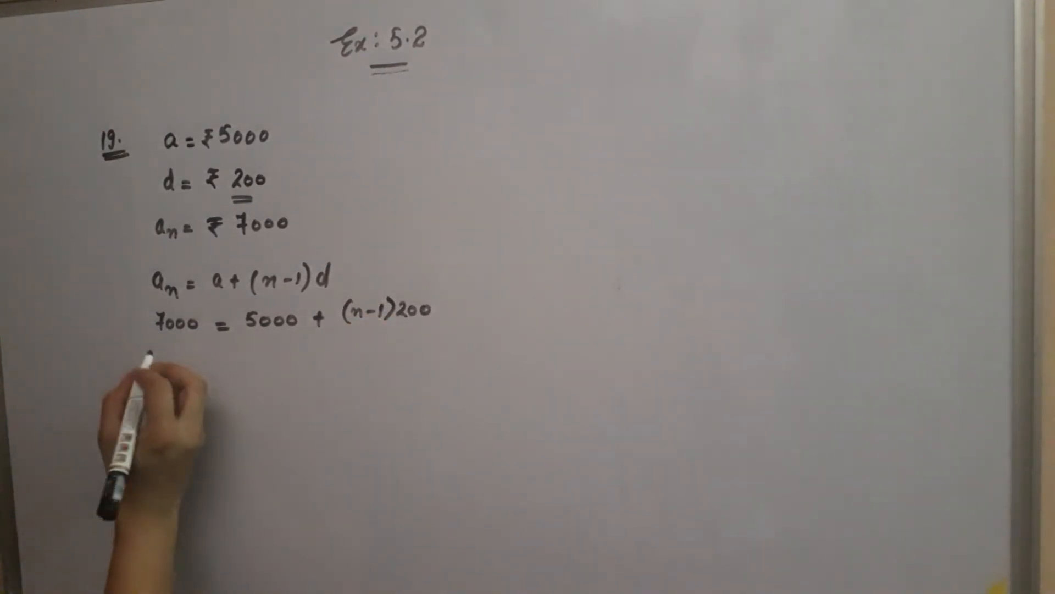
pyautogui.write('700')
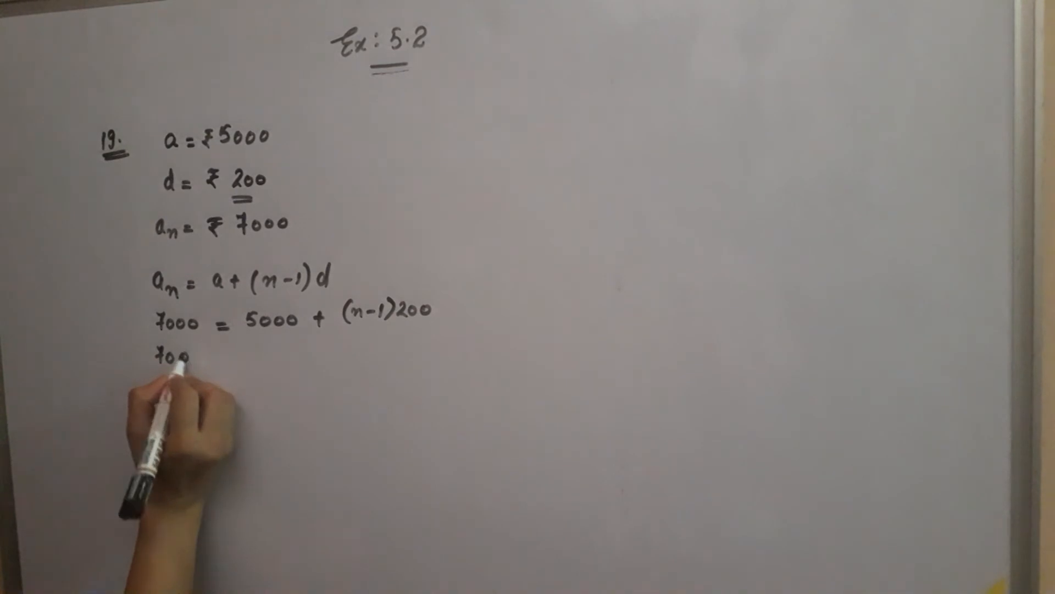
pyautogui.write('7000 - 5000 = (n-1')
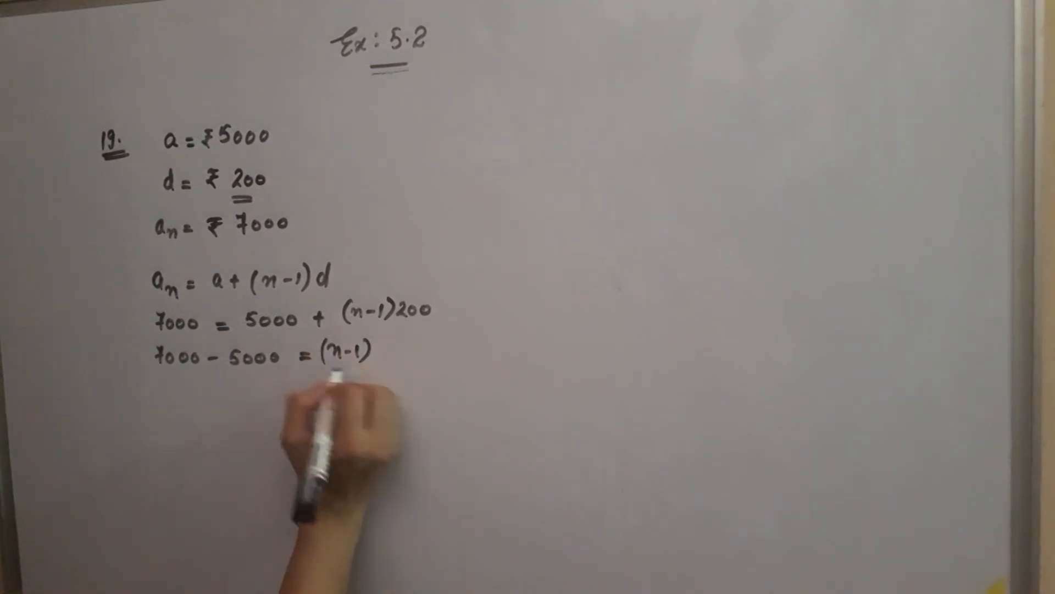
pyautogui.write('200')
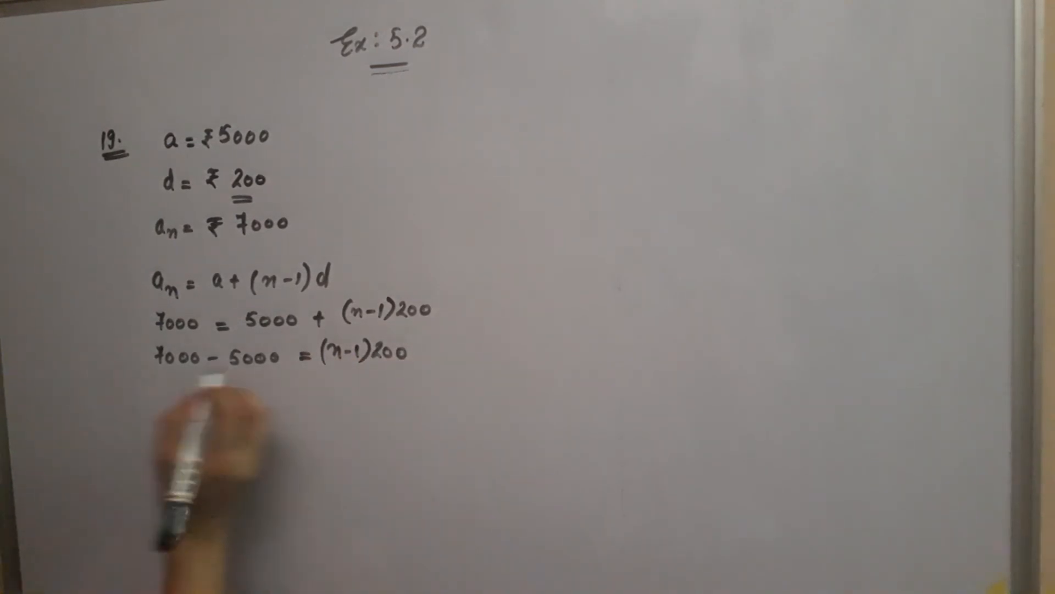
pyautogui.write('2000 = (n-1) 200')
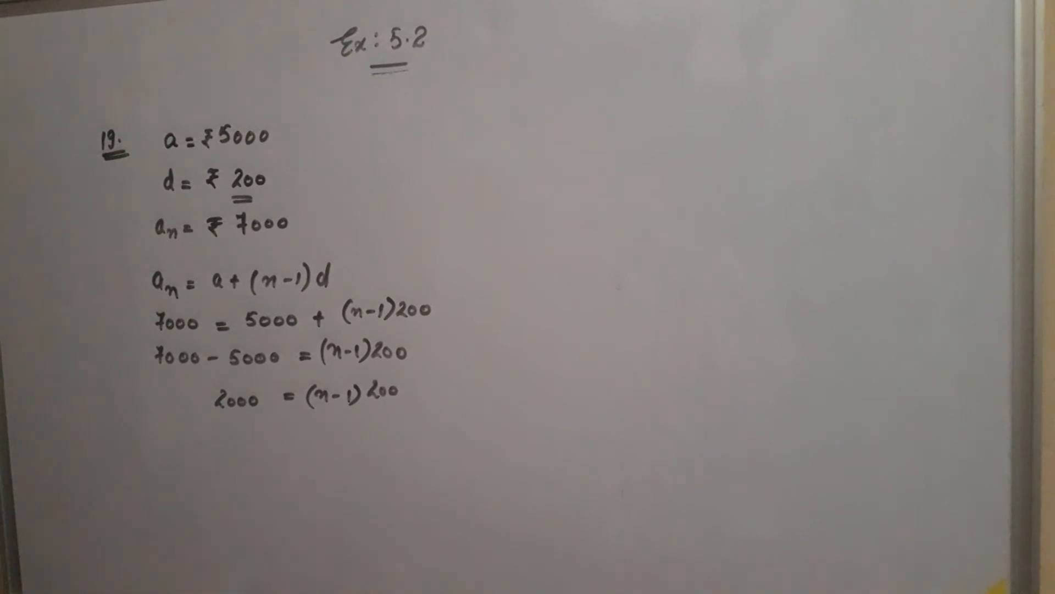
pyautogui.write('2')
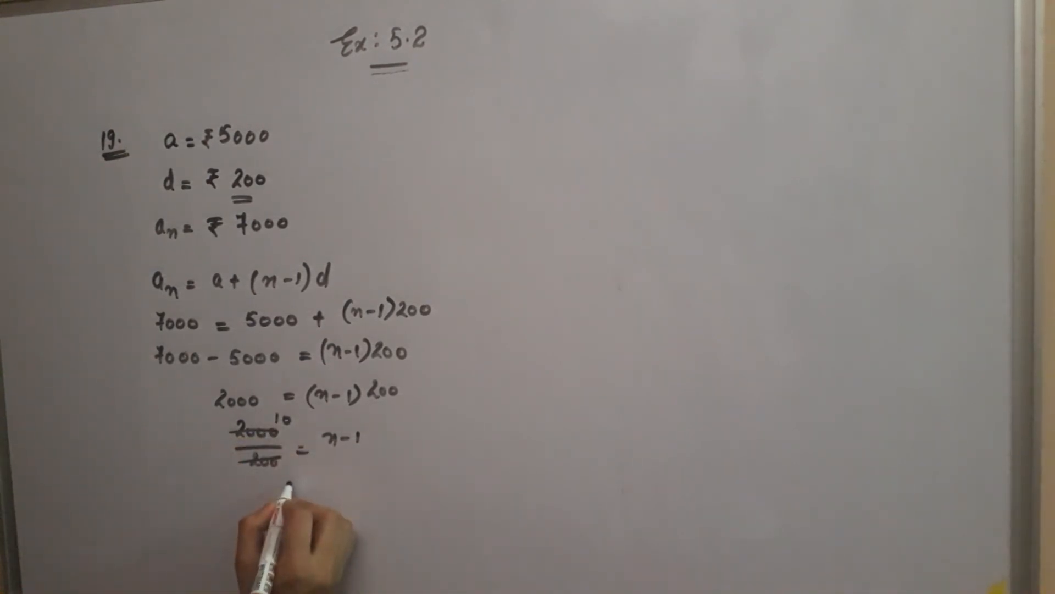
pyautogui.write('n =')
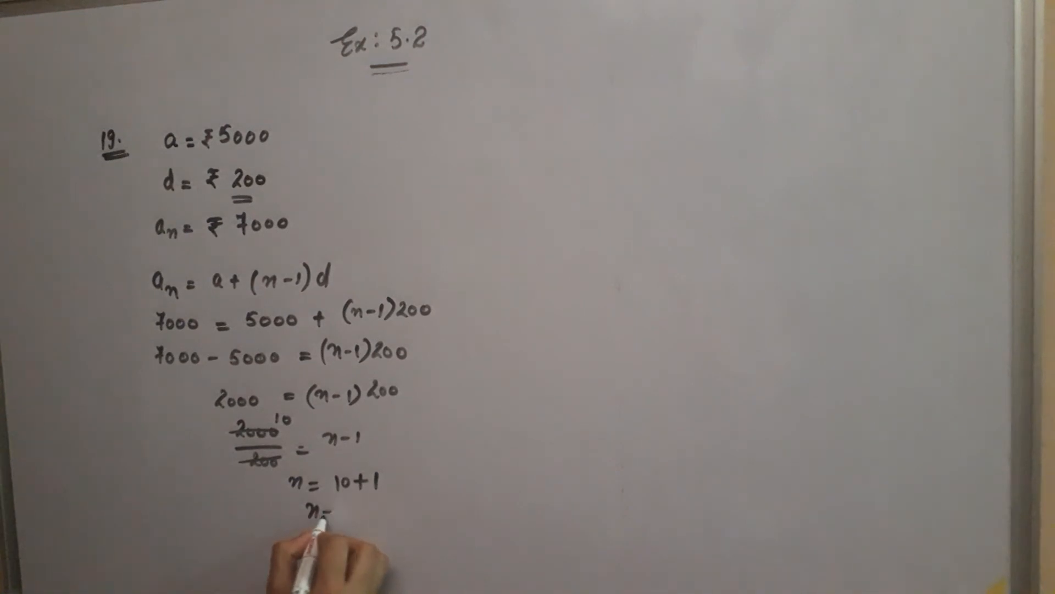
pyautogui.write('n=11')
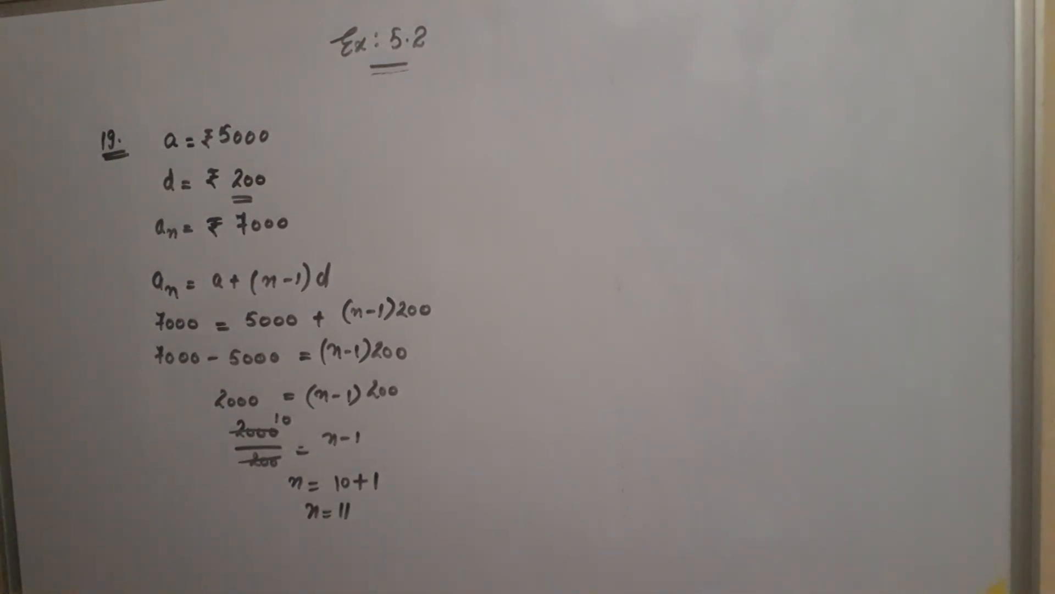